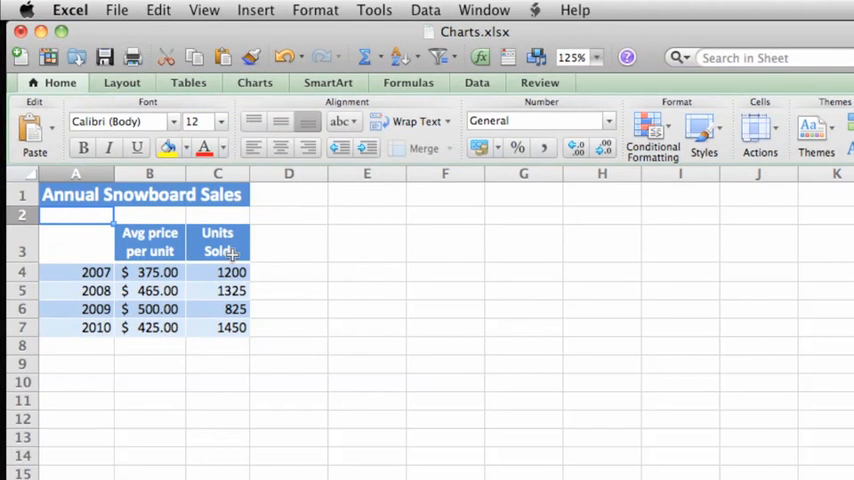
mouse_move(72, 278)
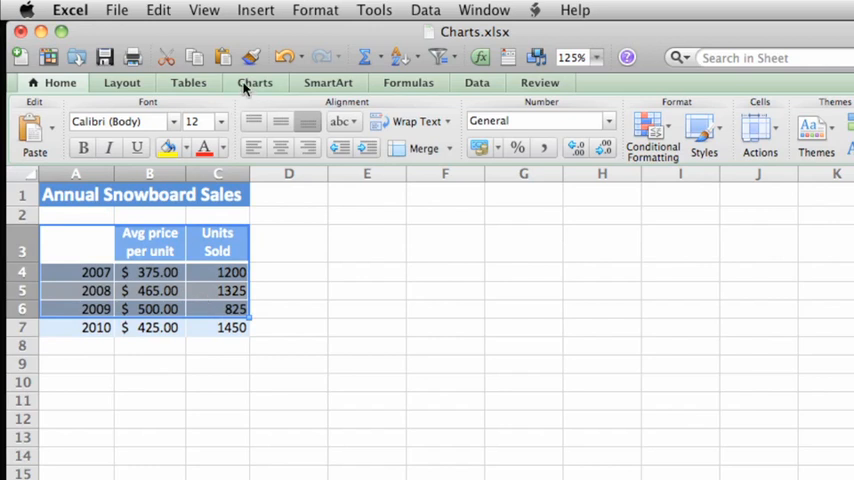
Show the Column chart gallery from the Charts ribbon for the selected sales data.
left_click(256, 82)
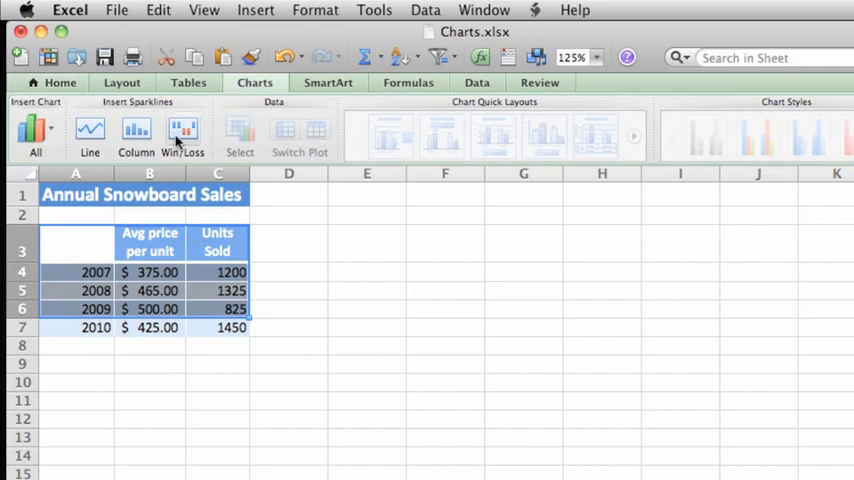
left_click(136, 136)
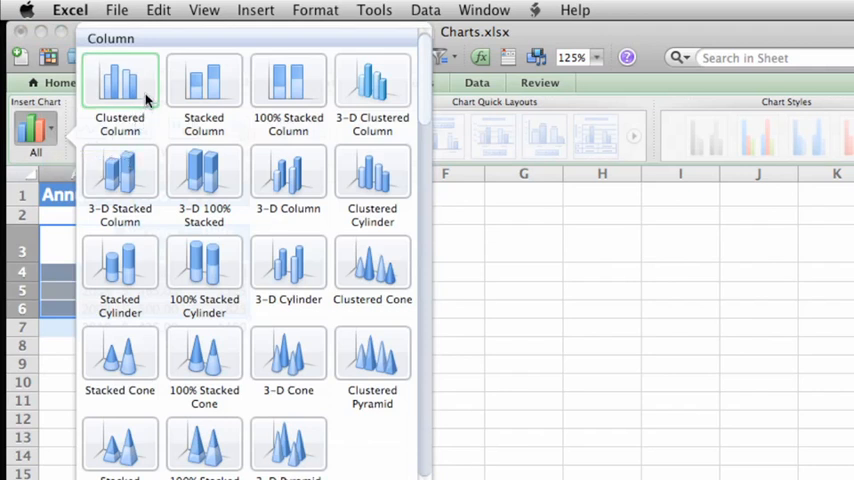
Insert a Clustered Column chart of 2007–2009 price and units sold and enlarge it toward the lower right.
left_click(120, 90)
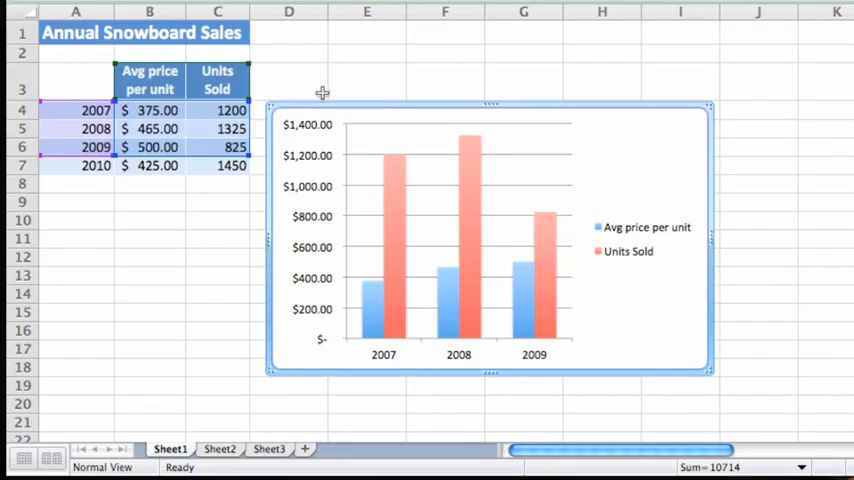
mouse_move(328, 104)
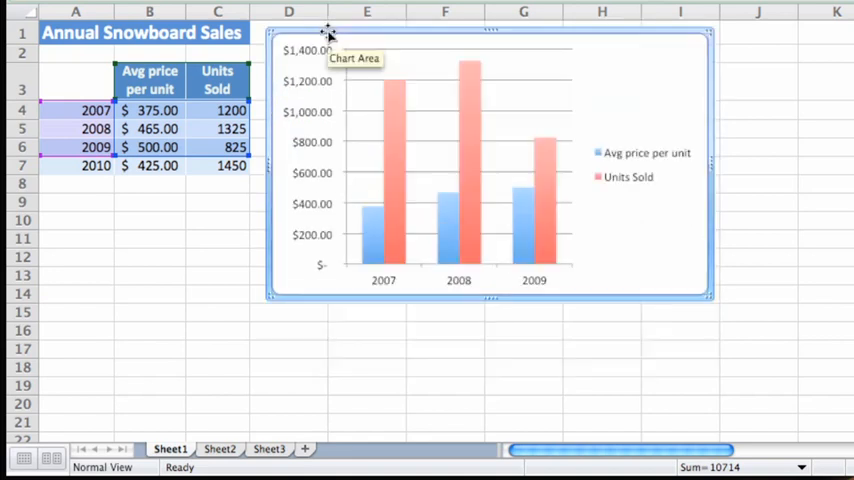
mouse_move(710, 296)
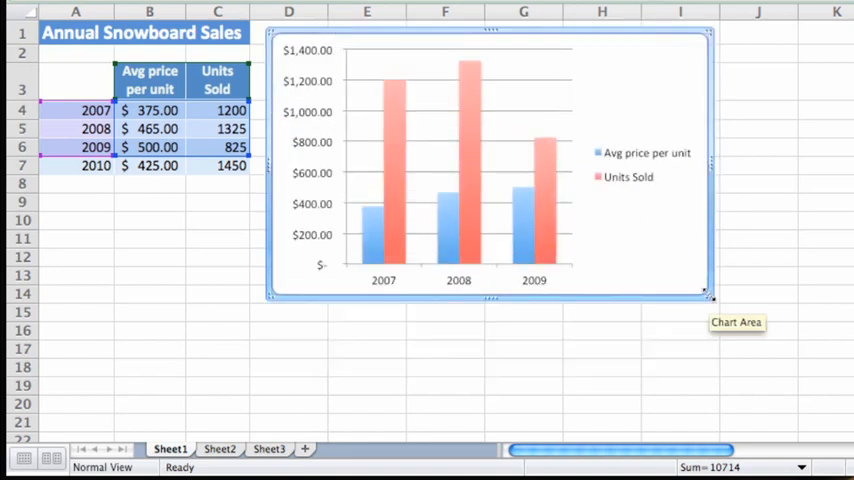
left_click_drag(710, 296, 836, 410)
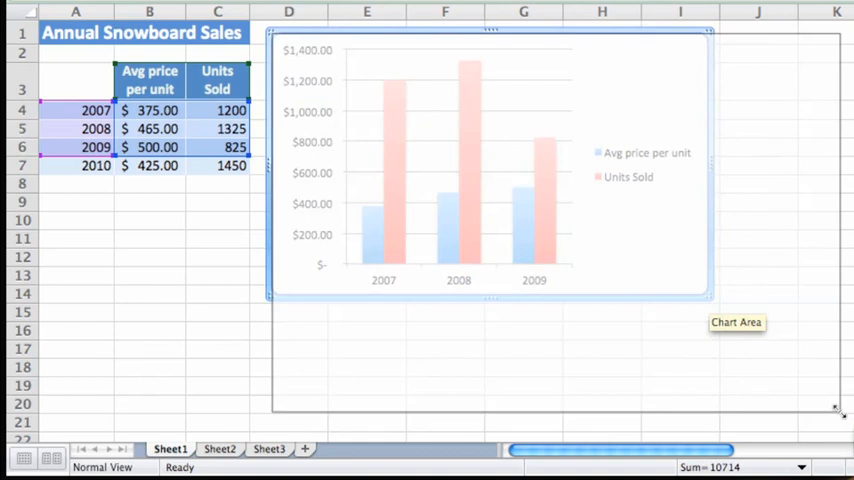